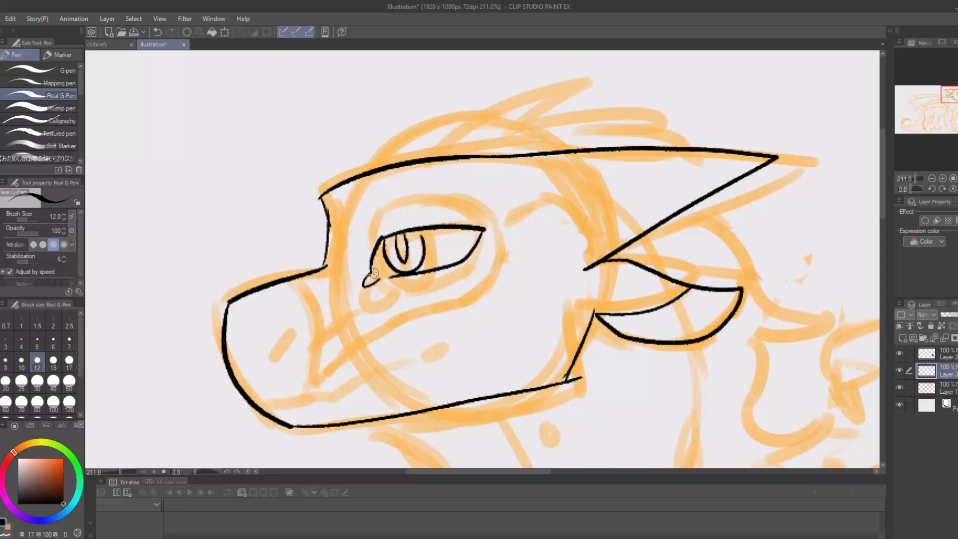
Trace the head, legs, paws and hind-foot toes in black over the orange sketch
{"action": "left_click_drag", "start_coordinate": [263, 403], "coordinate": [440, 336]}
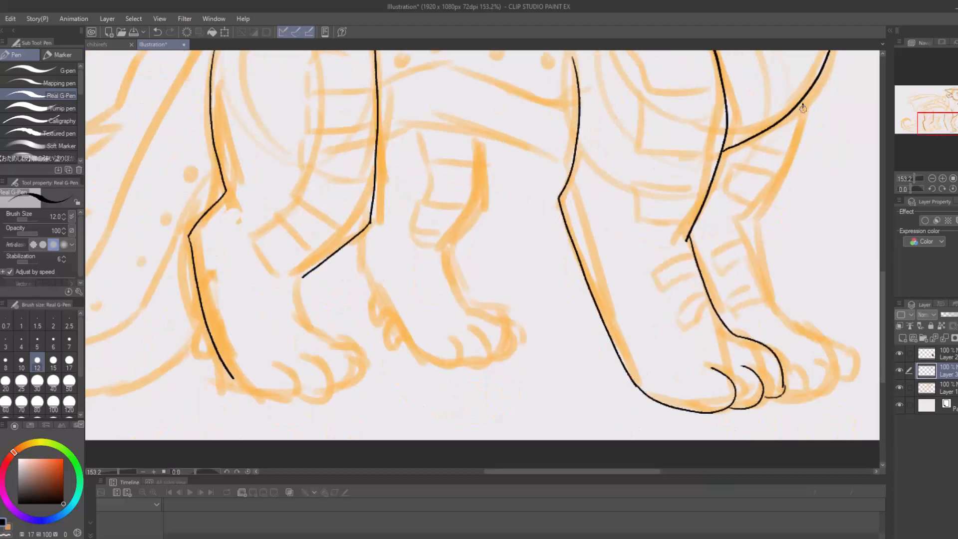
{"action": "left_click_drag", "start_coordinate": [801, 107], "coordinate": [825, 352]}
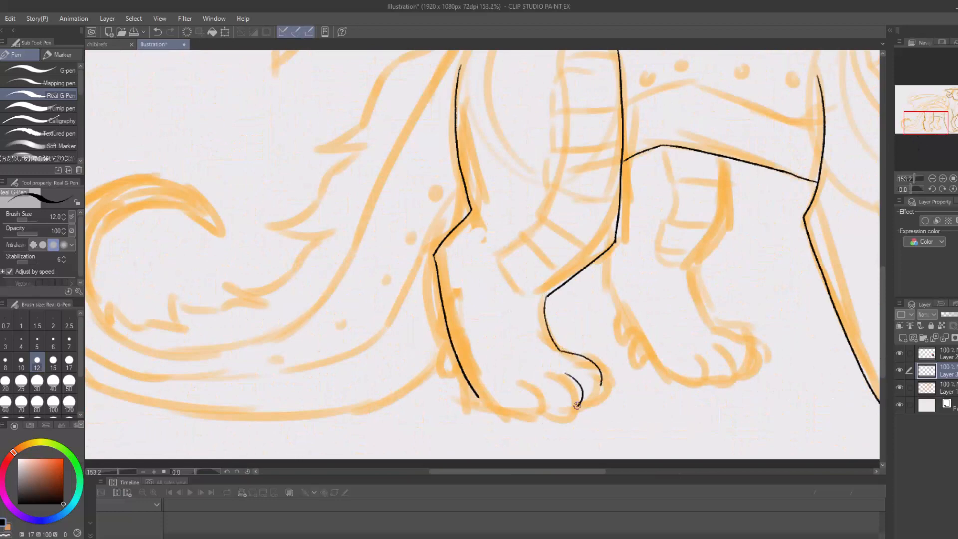
{"action": "left_click_drag", "start_coordinate": [577, 406], "coordinate": [541, 412]}
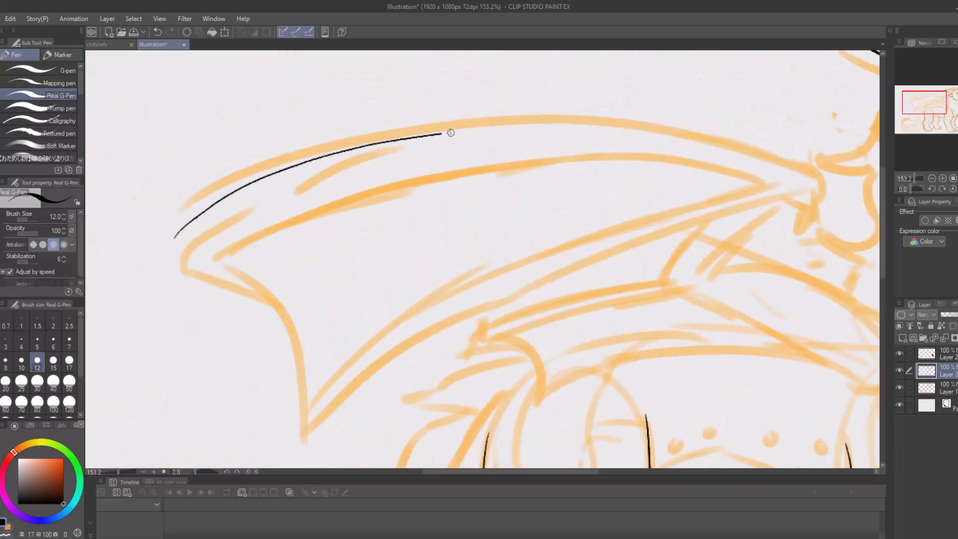
Ink the wing's top edge down to the shoulder, two wing bones, and the tail curl
{"action": "left_click_drag", "start_coordinate": [450, 132], "coordinate": [642, 236]}
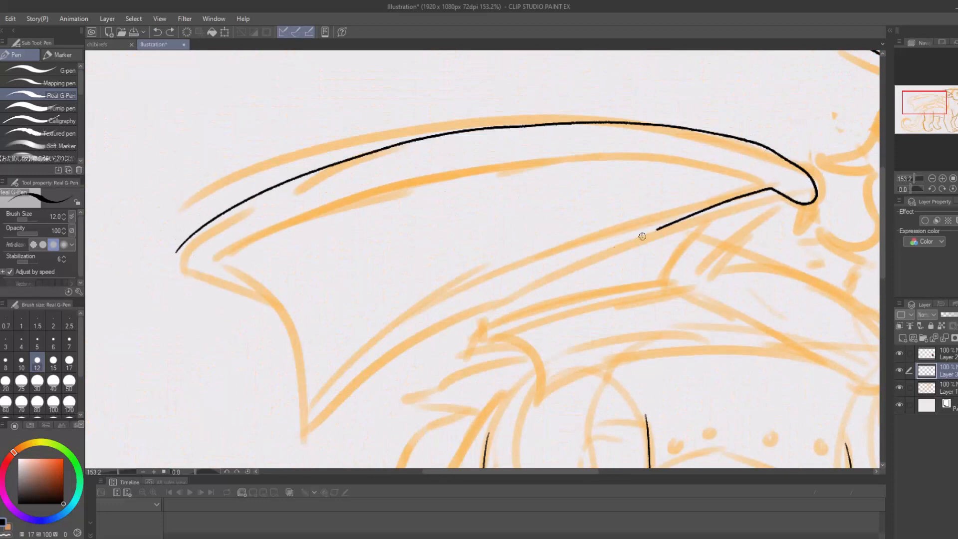
{"action": "left_click_drag", "start_coordinate": [641, 236], "coordinate": [312, 421]}
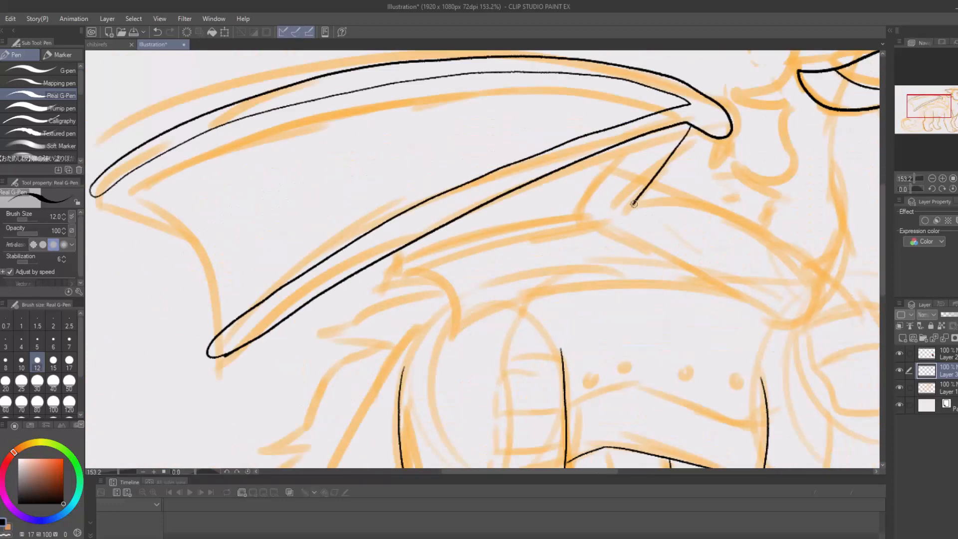
{"action": "left_click_drag", "start_coordinate": [632, 205], "coordinate": [806, 312]}
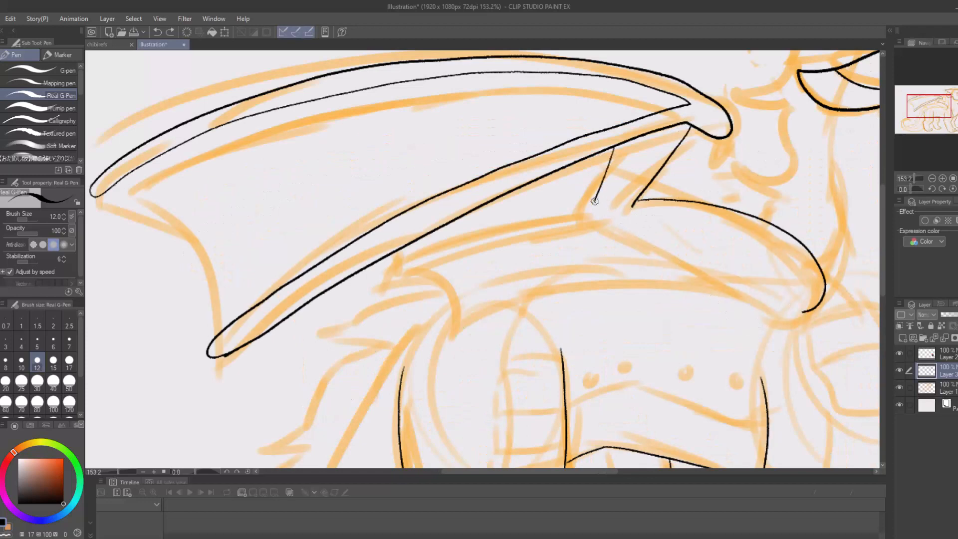
{"action": "left_click_drag", "start_coordinate": [596, 200], "coordinate": [800, 321]}
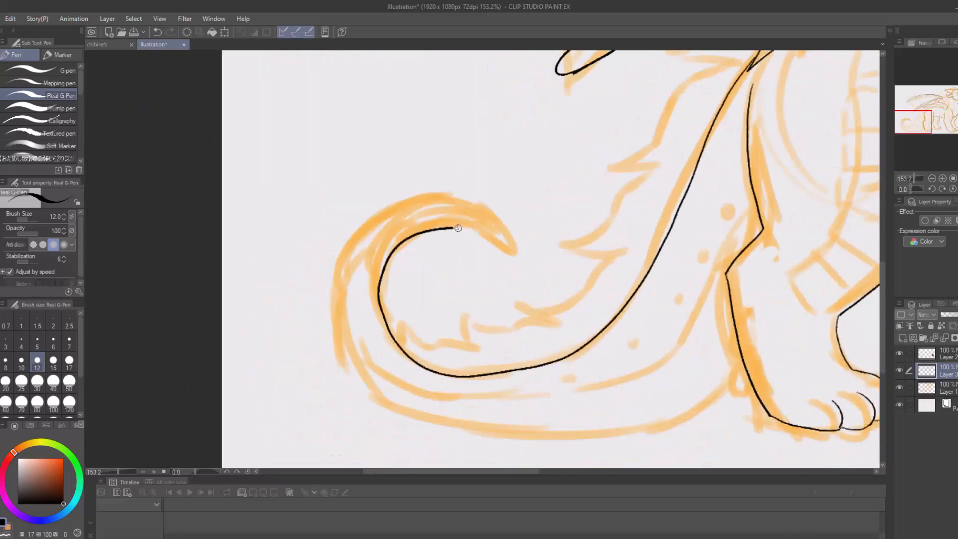
{"action": "left_click_drag", "start_coordinate": [458, 229], "coordinate": [708, 395]}
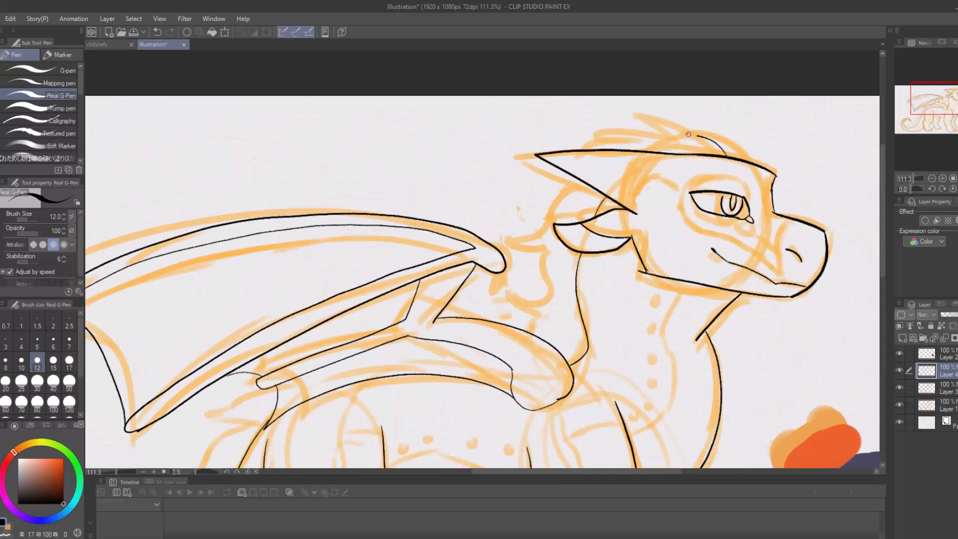
Add head frill line detail and ink the spiky frill along the tail
{"action": "left_click_drag", "start_coordinate": [689, 133], "coordinate": [510, 291]}
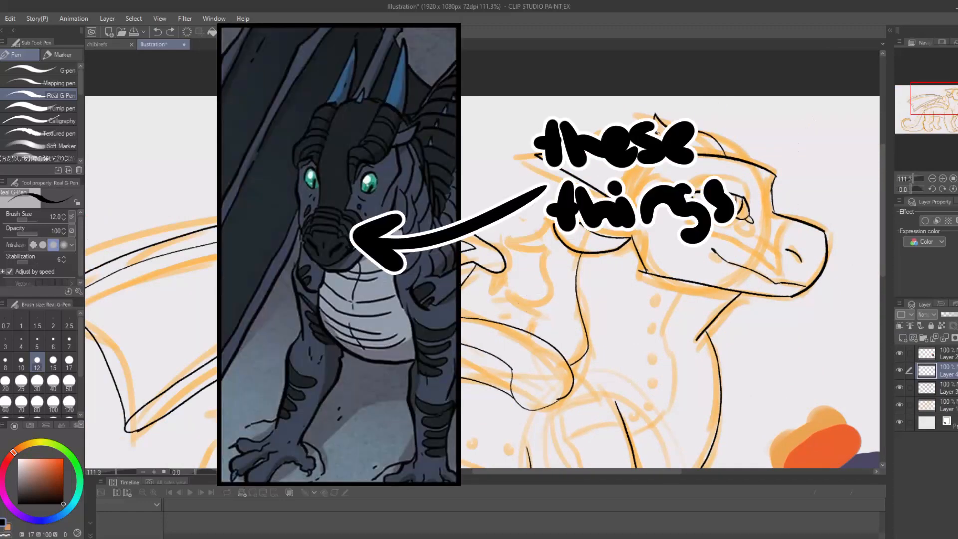
{"action": "left_click_drag", "start_coordinate": [541, 220], "coordinate": [531, 336]}
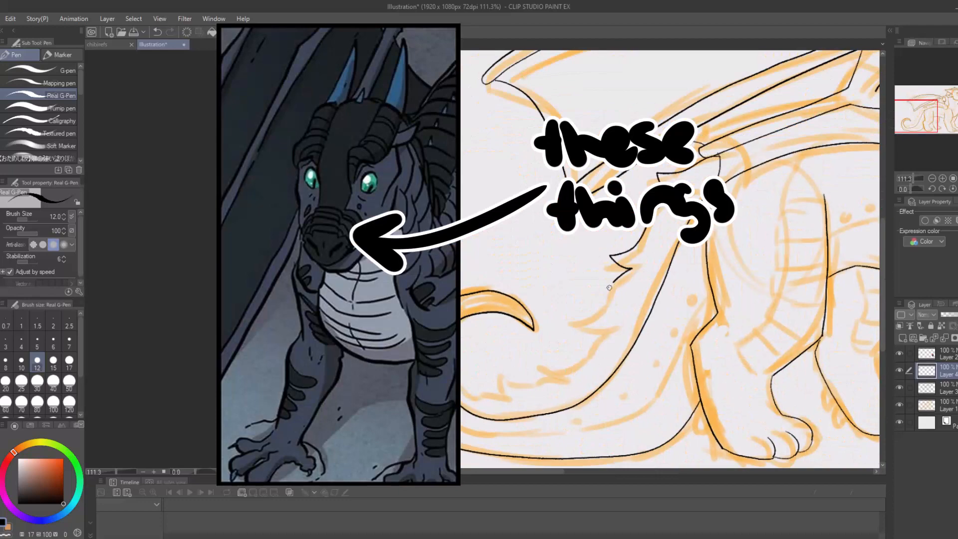
{"action": "left_click_drag", "start_coordinate": [461, 400], "coordinate": [608, 284]}
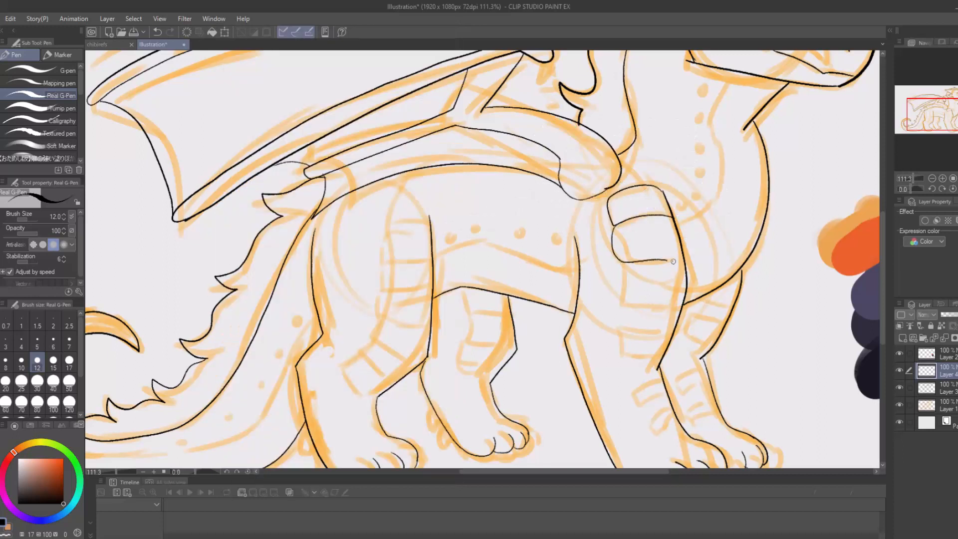
Draw band markings on the foreleg and several bands down the hind leg
{"action": "left_click_drag", "start_coordinate": [672, 261], "coordinate": [663, 348]}
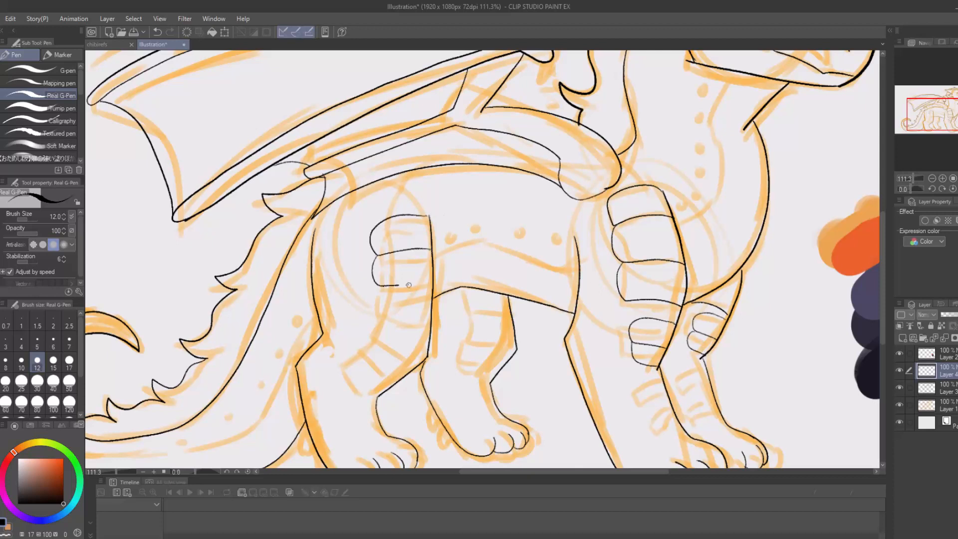
{"action": "left_click_drag", "start_coordinate": [408, 283], "coordinate": [353, 380]}
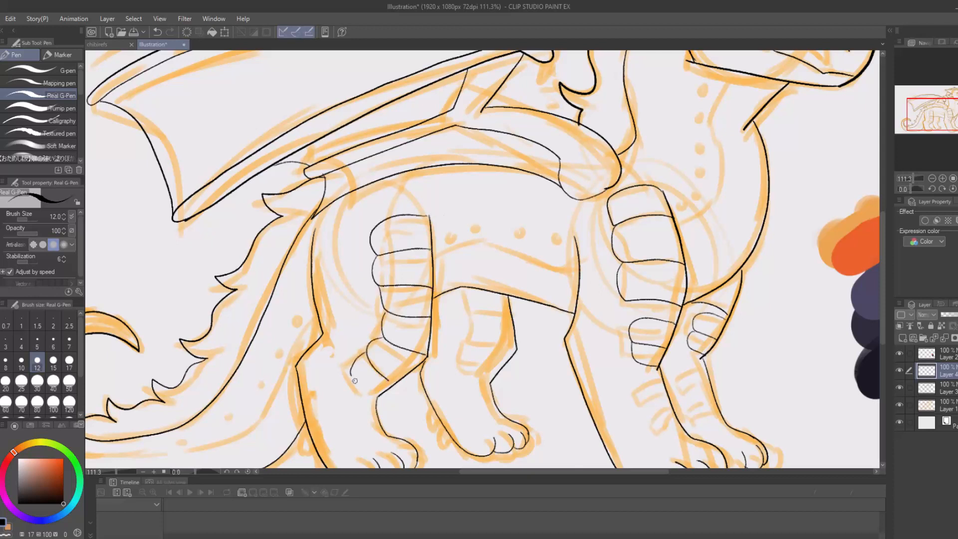
{"action": "left_click_drag", "start_coordinate": [465, 293], "coordinate": [482, 360]}
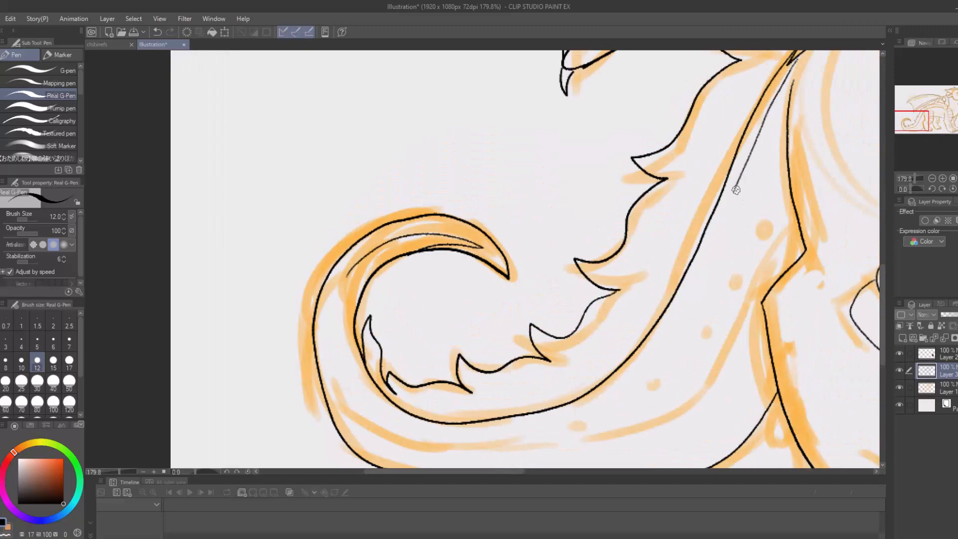
Trace the spine shapes along the curled tail in black ink
{"action": "left_click_drag", "start_coordinate": [740, 190], "coordinate": [335, 319]}
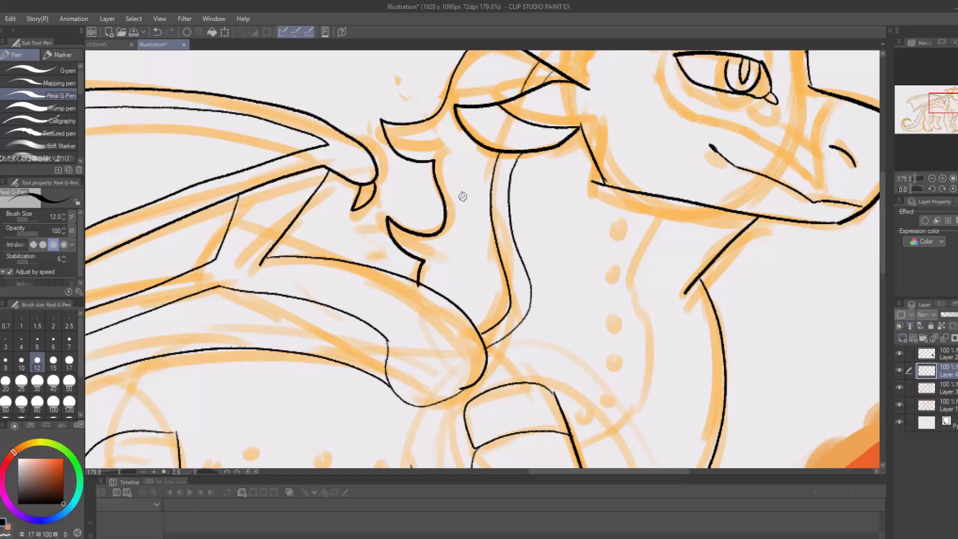
Ink the spiky neck mane, the frill behind the head horn, and a back marking line
{"action": "left_click_drag", "start_coordinate": [522, 152], "coordinate": [574, 205]}
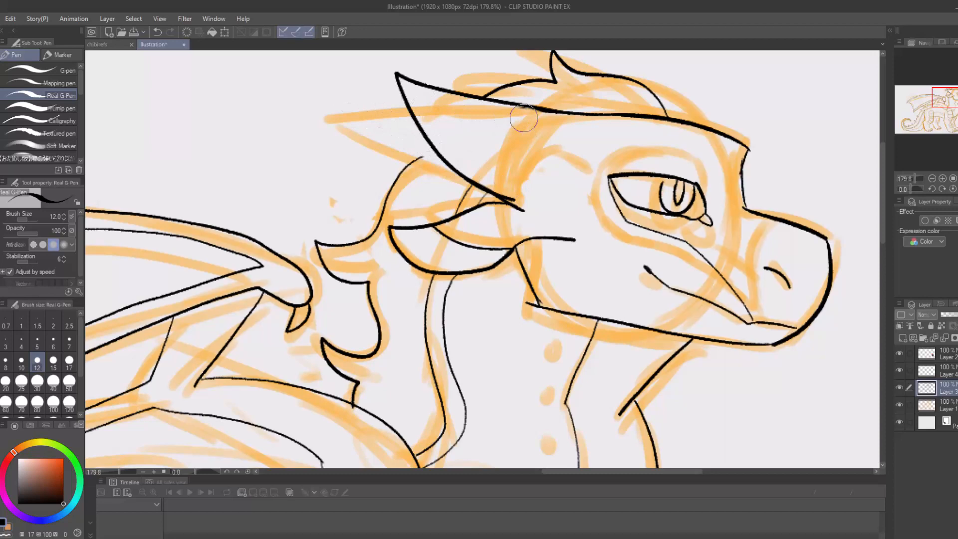
{"action": "left_click_drag", "start_coordinate": [523, 117], "coordinate": [596, 177]}
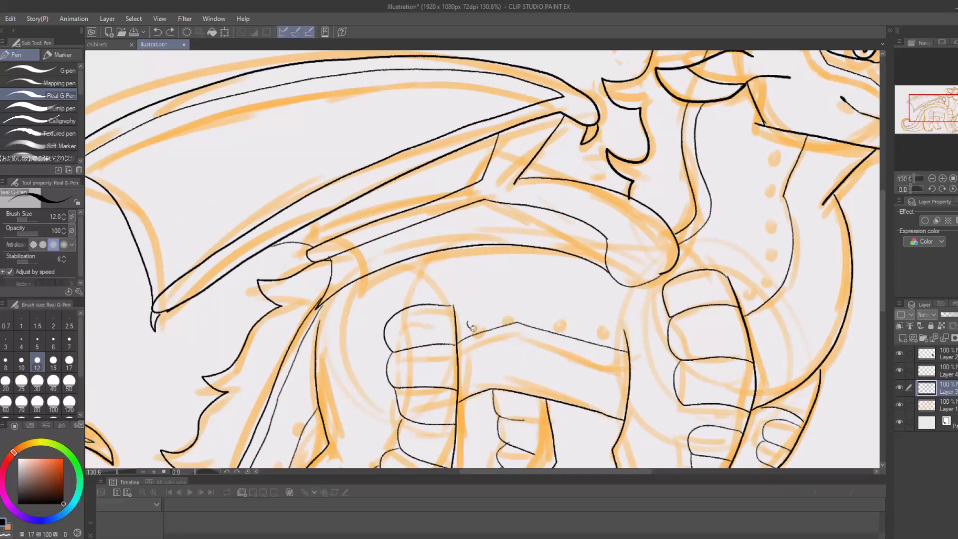
{"action": "left_click_drag", "start_coordinate": [474, 326], "coordinate": [587, 327]}
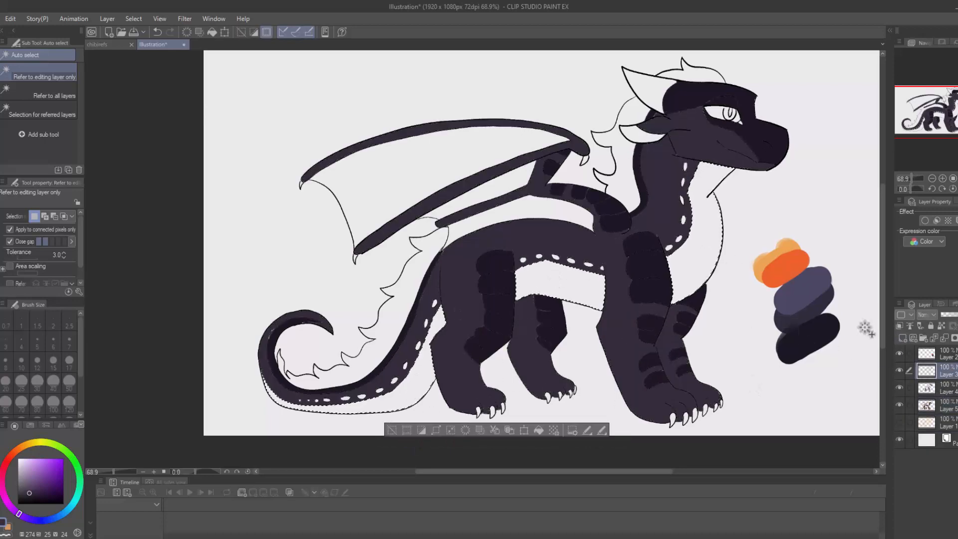
Auto-select a dragon region to fill with dark purple
{"action": "left_click", "coordinate": [393, 430]}
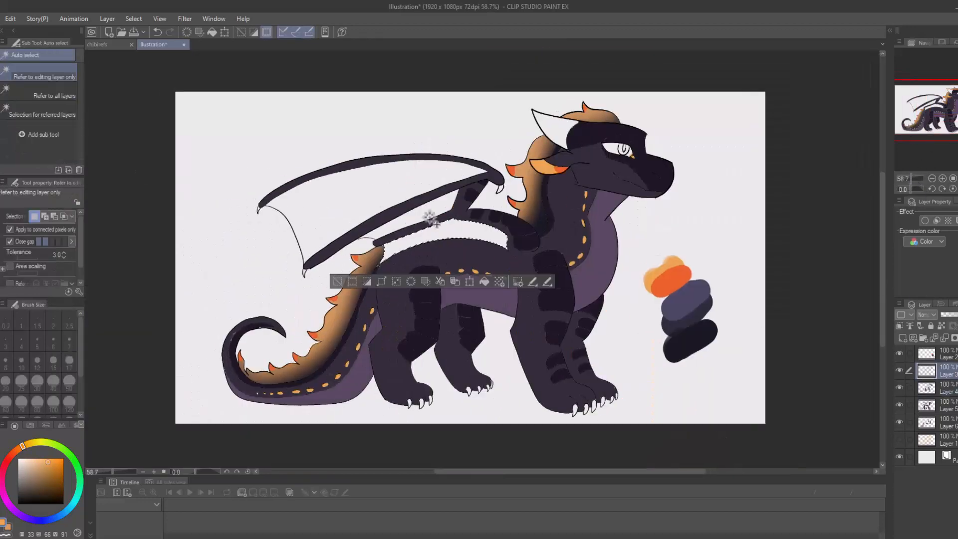
Select the wing area for orange fill, then switch to a detail pen
{"action": "left_click", "coordinate": [528, 211]}
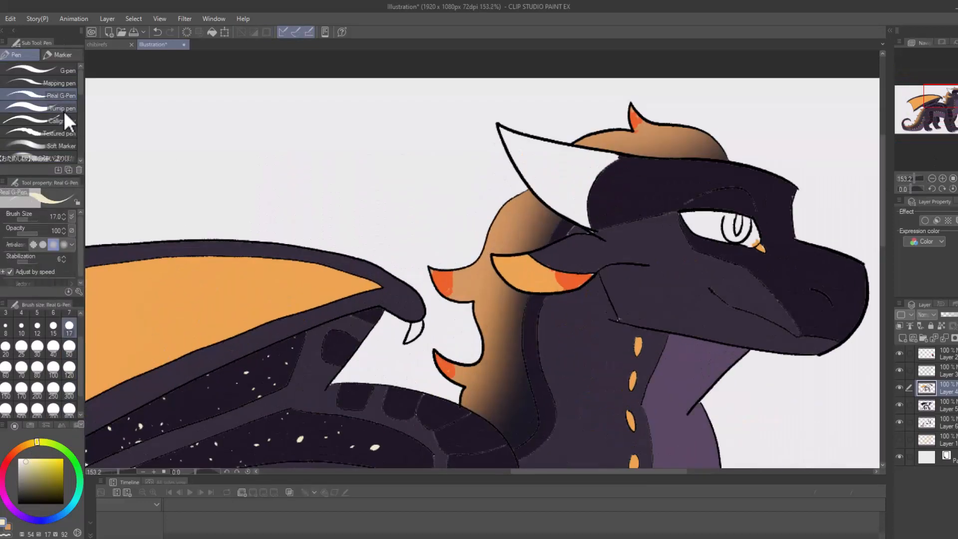
{"action": "left_click", "coordinate": [61, 108]}
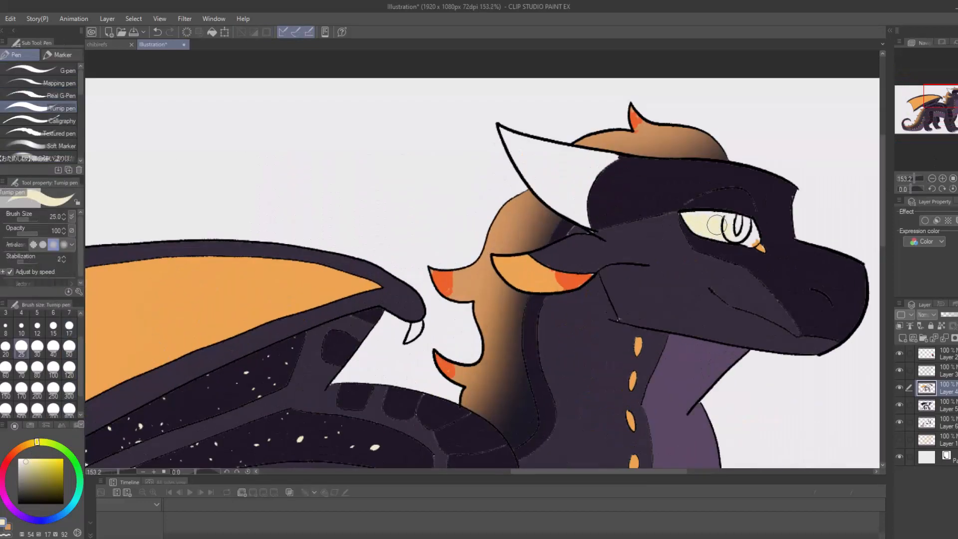